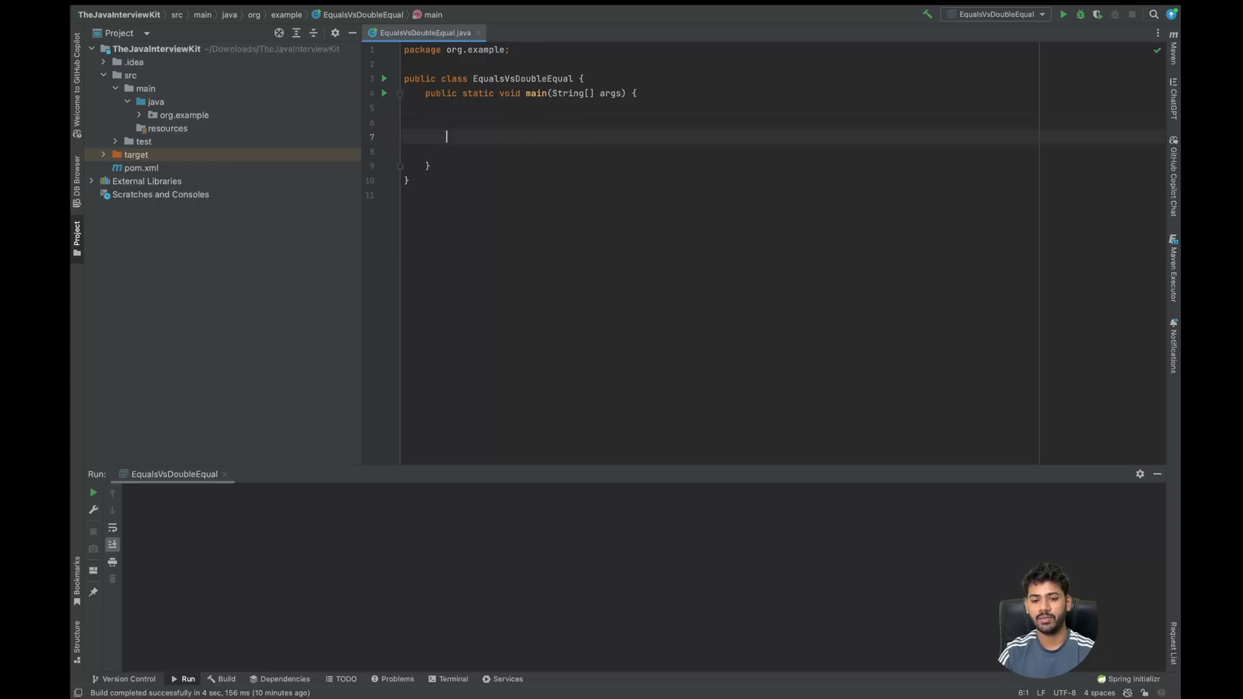
- Declare String s1 = new String("Test"); inside main
{"action": "type", "text": "Str"}
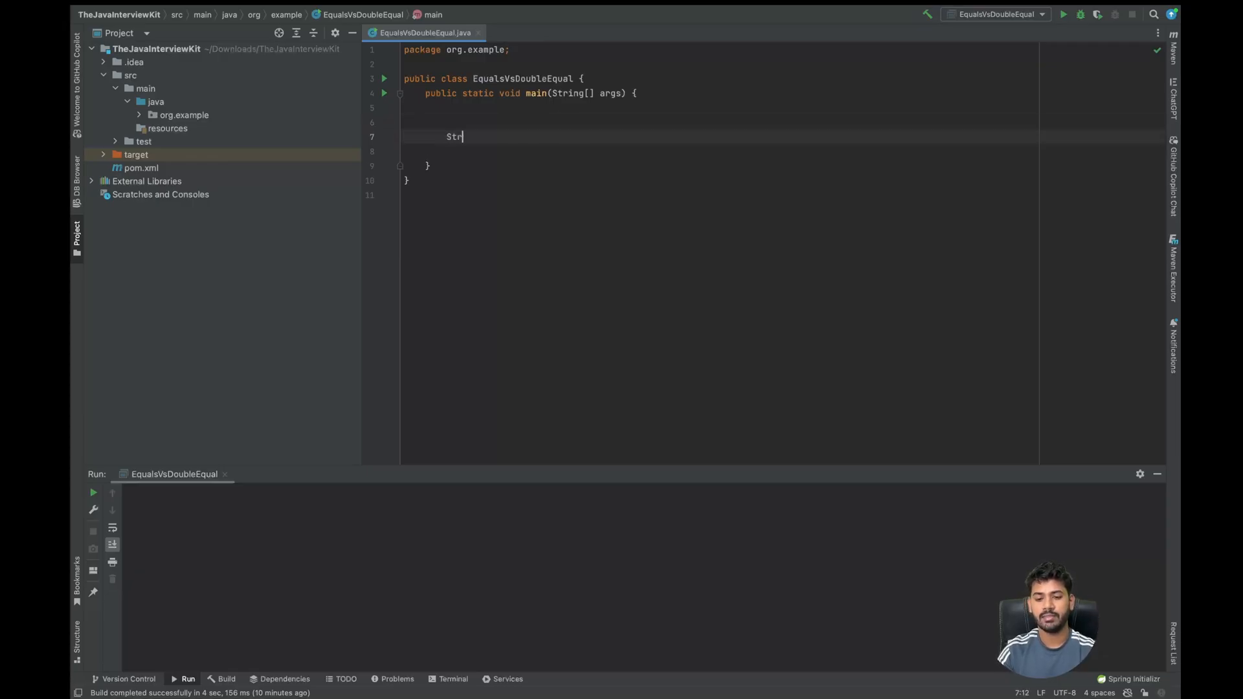
{"action": "type", "text": "ing s1 ="}
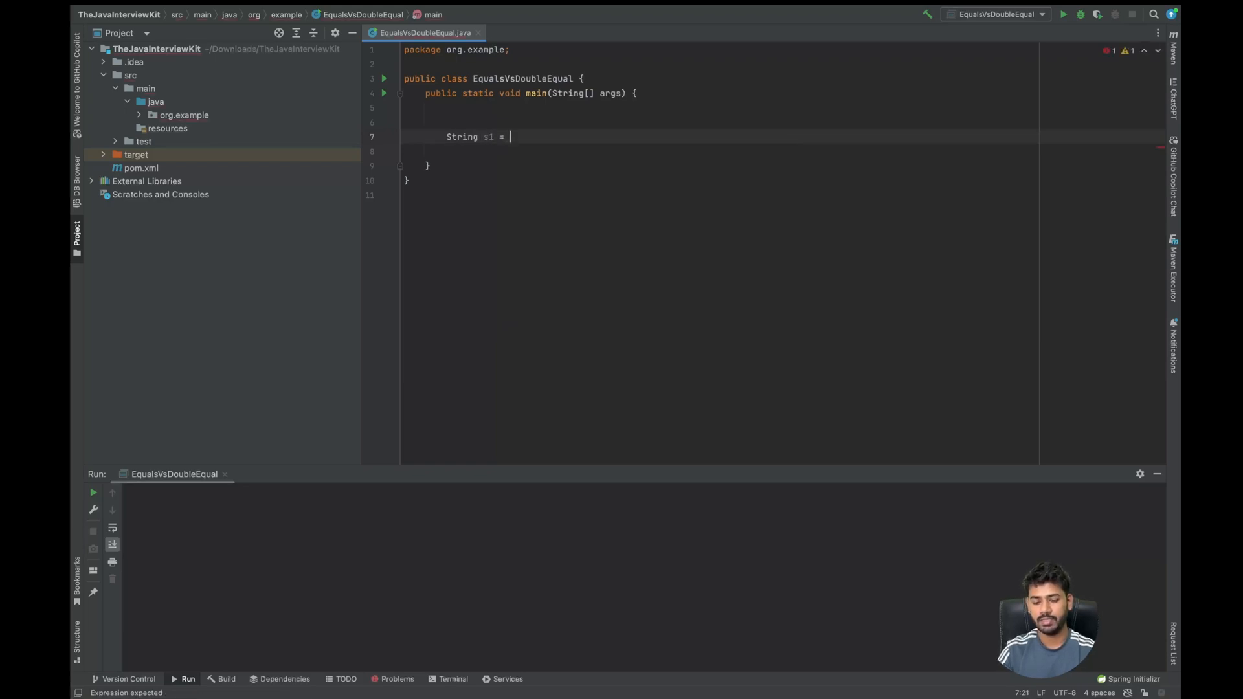
{"action": "type", "text": "new String()"}
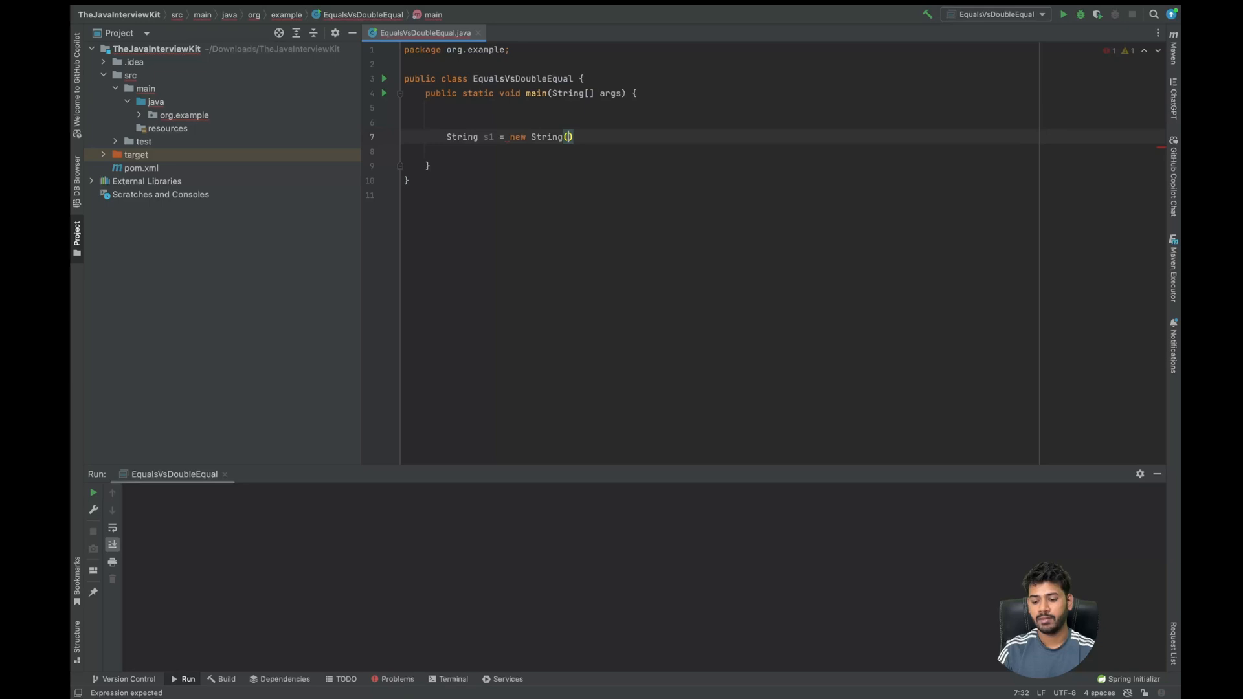
{"action": "type", "text": "\"Test\""}
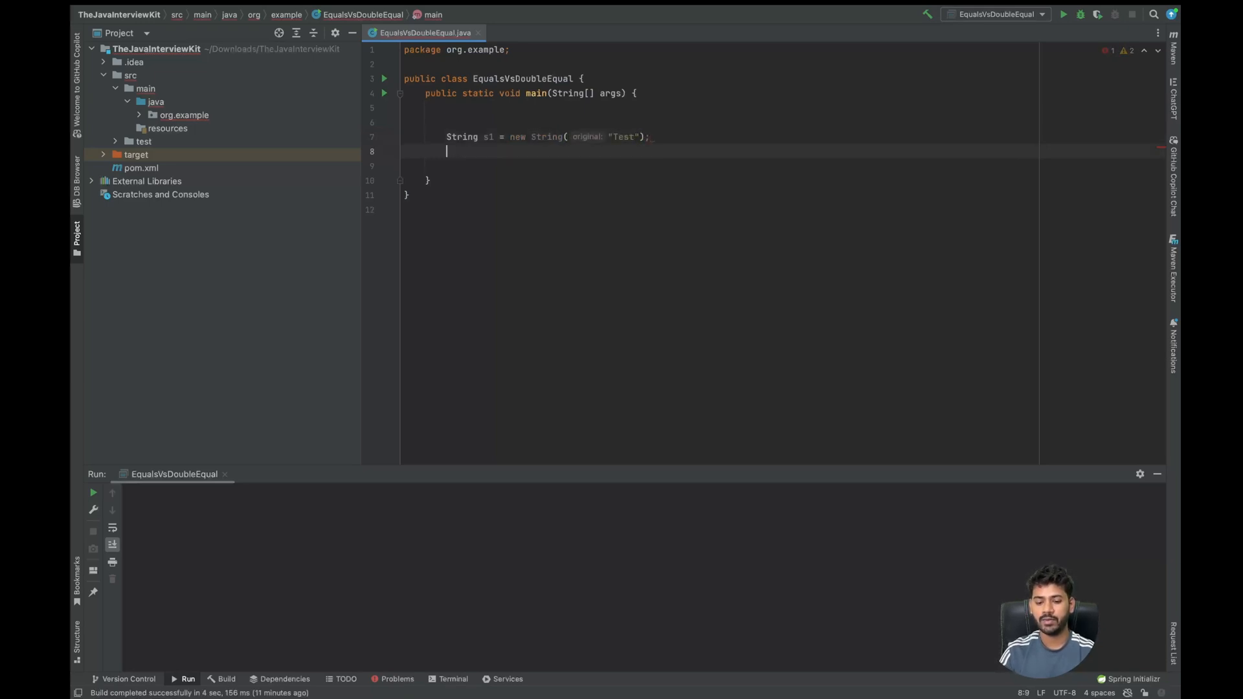
- Declare String s2 = new String("Test"); on the next line, accepting the String suggestion
{"action": "type", "text": "String"}
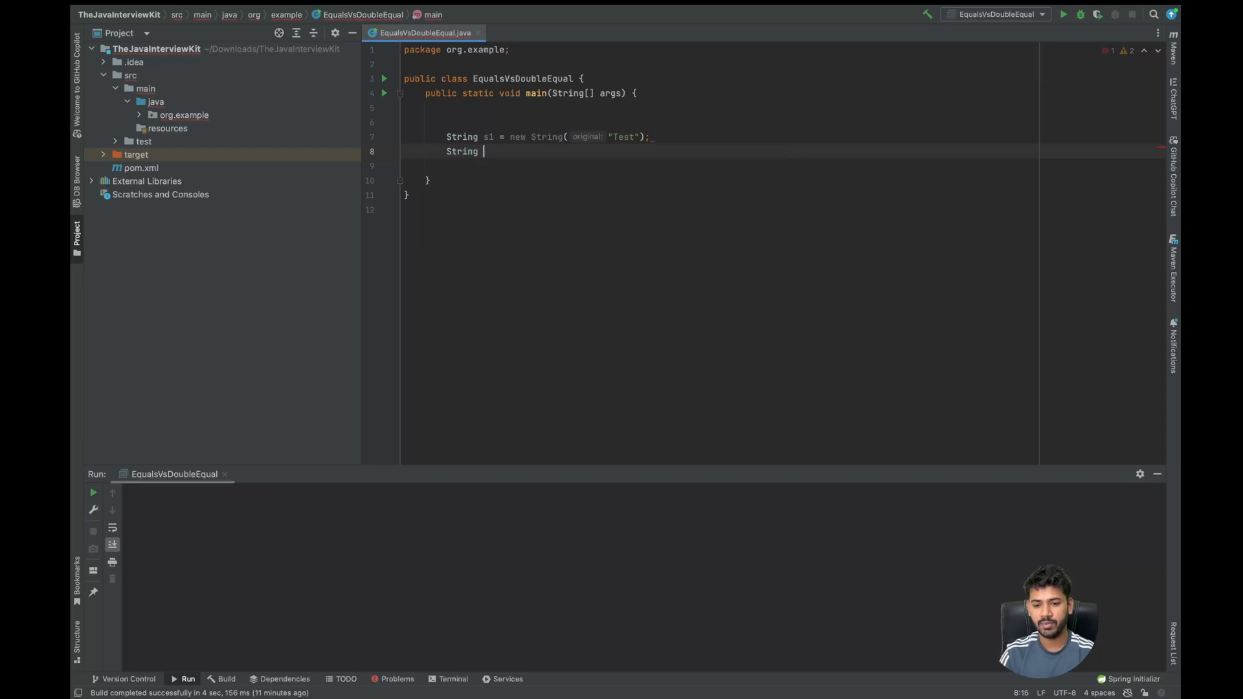
{"action": "type", "text": "s2 ="}
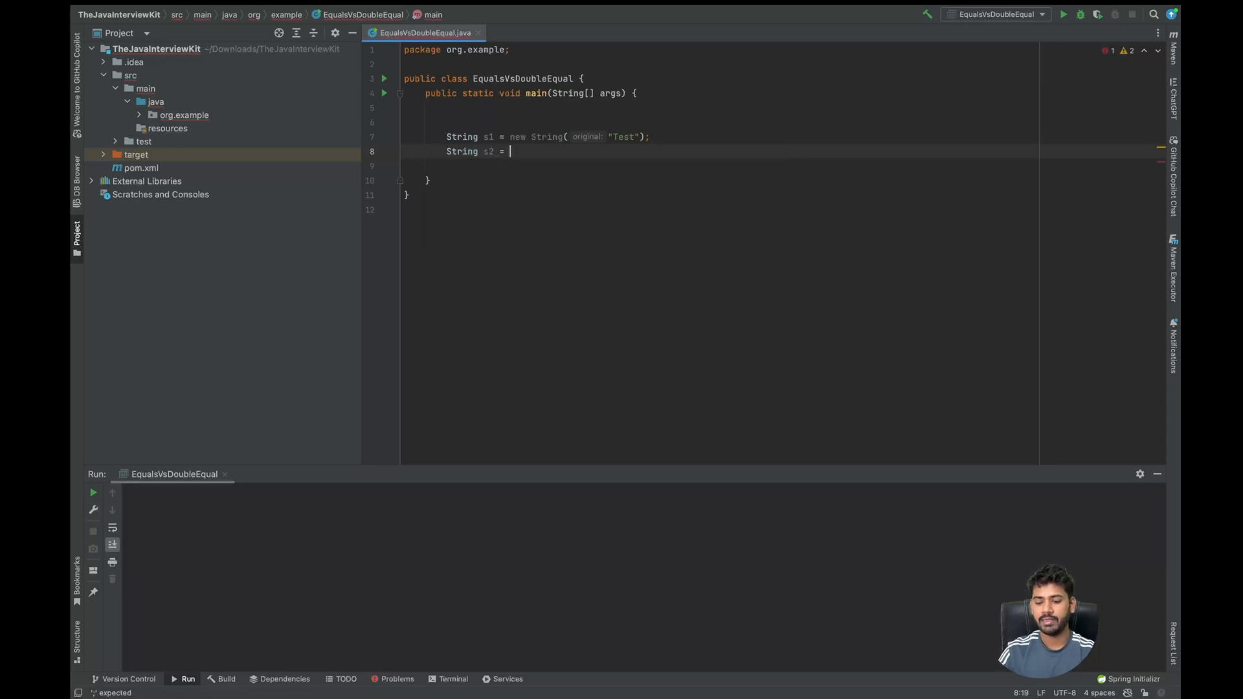
{"action": "type", "text": "new S"}
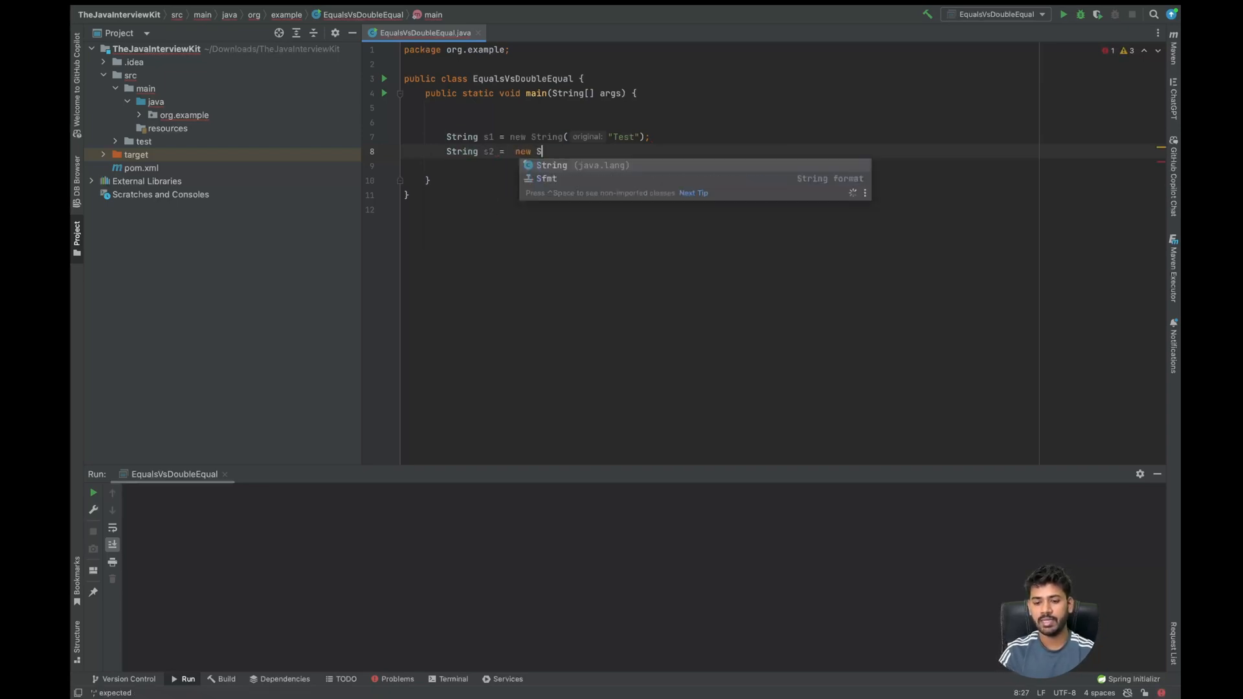
{"action": "type", "text": "t"}
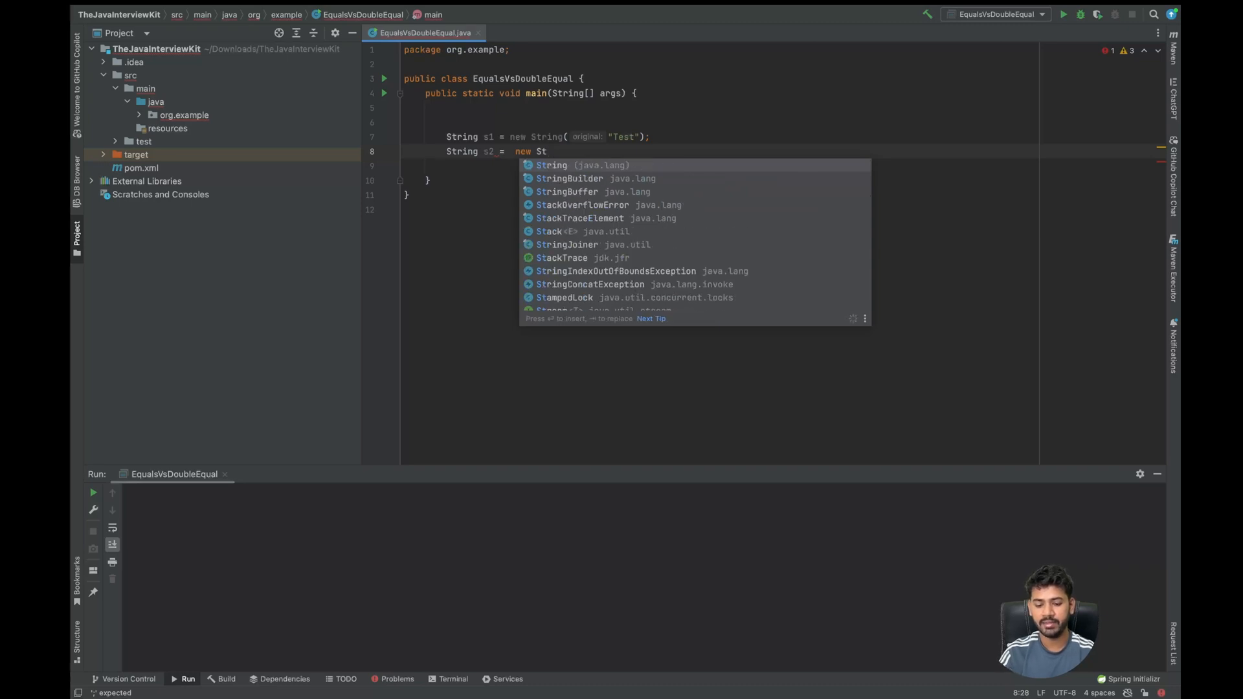
{"action": "left_click", "coordinate": [551, 164]}
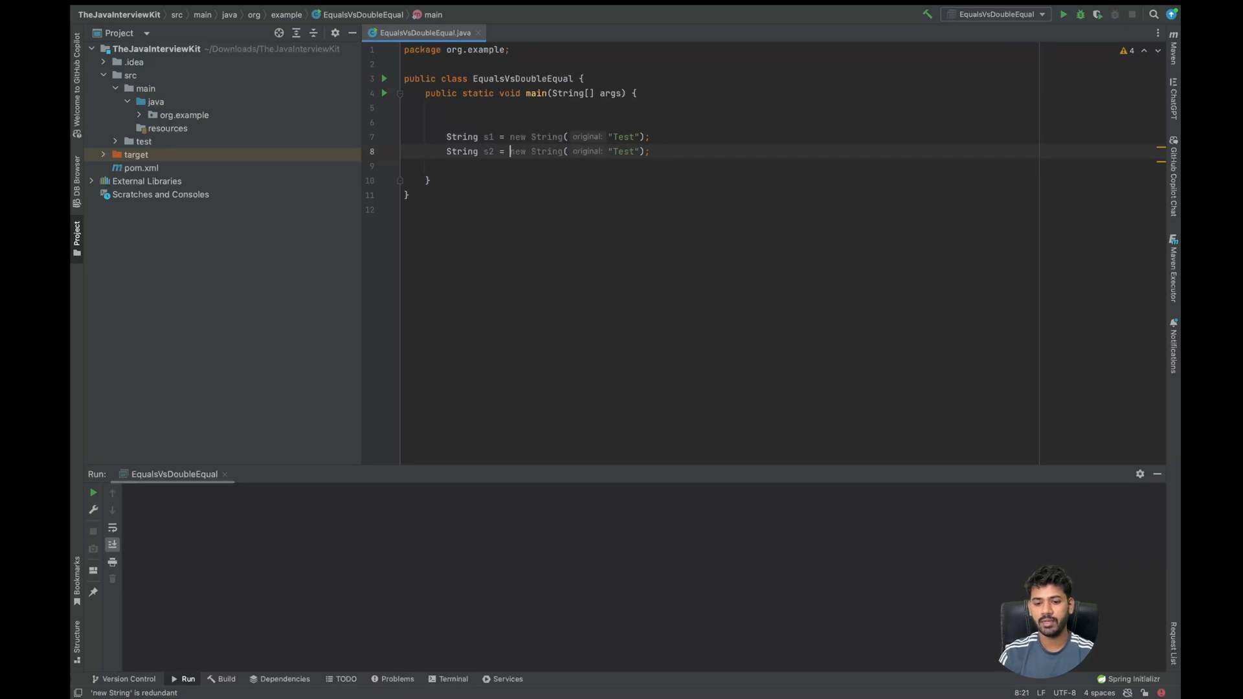
{"action": "key", "text": "enter"}
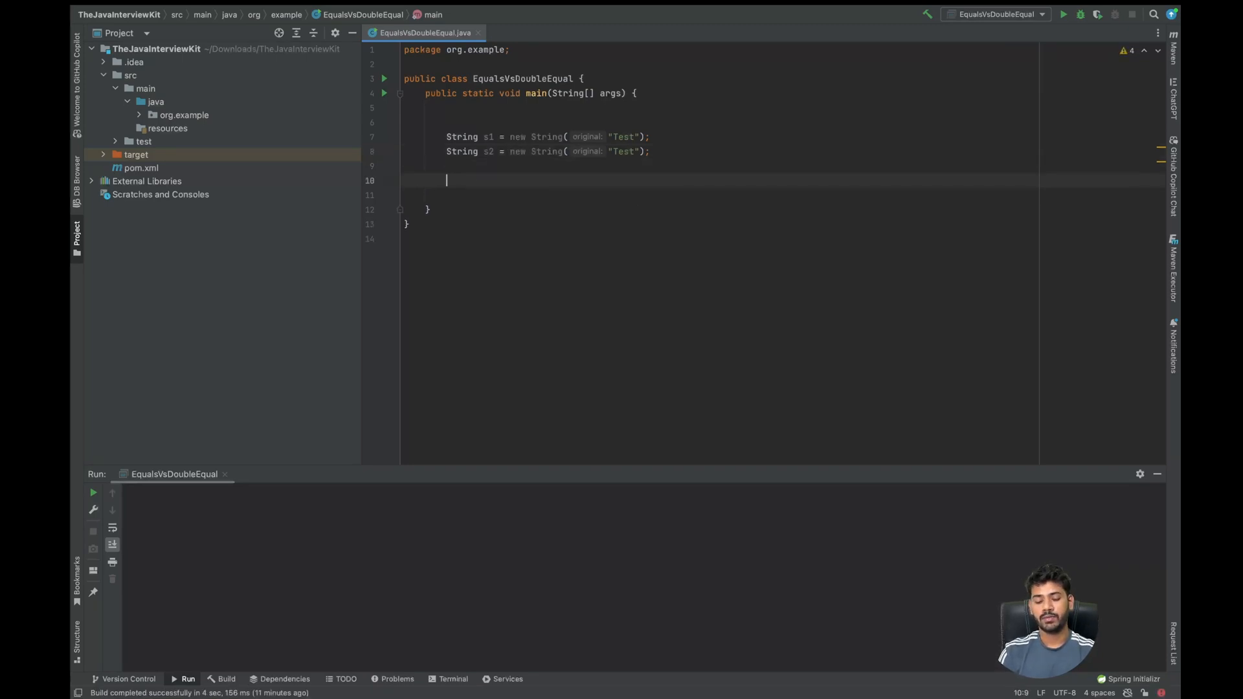
- Write if (s1 == s2) printing "== " + "True" in the true branch
{"action": "type", "text": "if (s"}
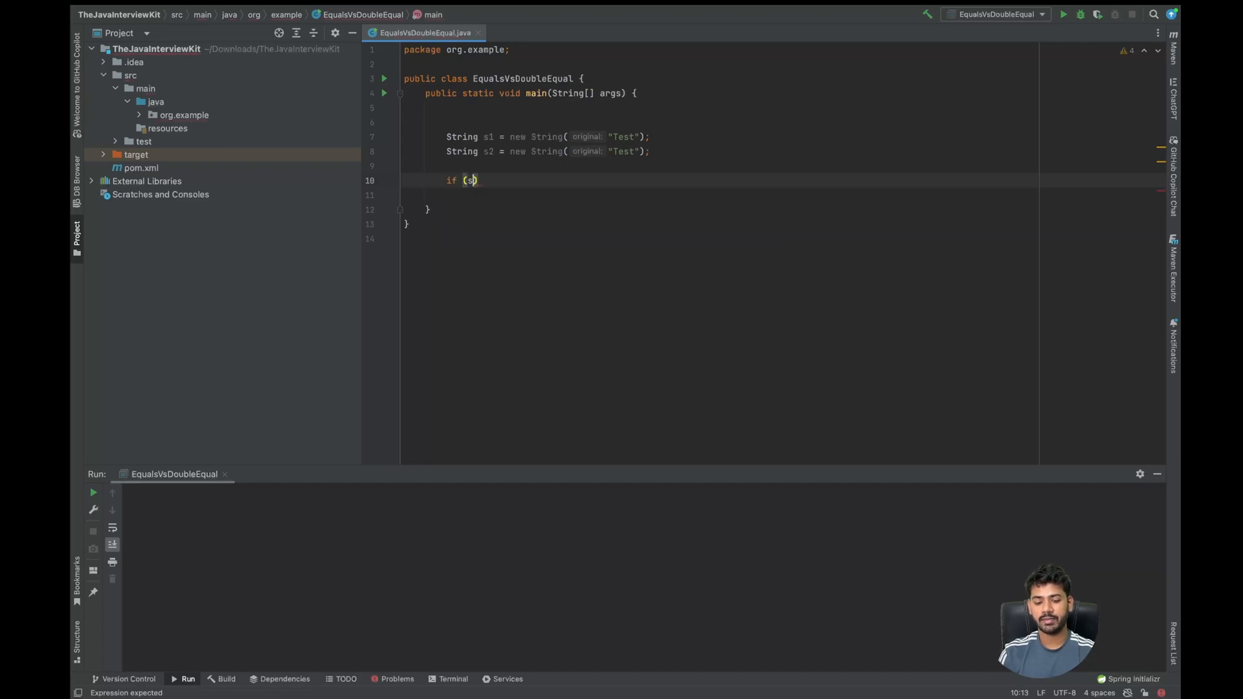
{"action": "type", "text": "1 == s2"}
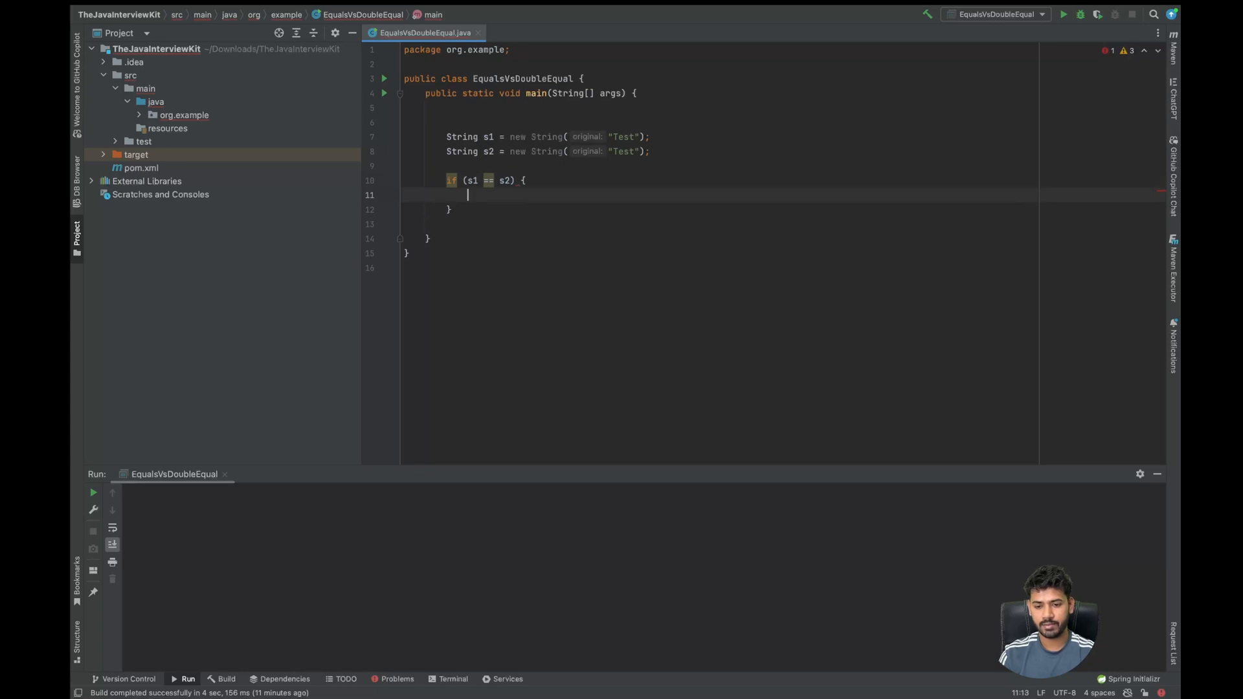
{"action": "type", "text": "stem.out.println();"}
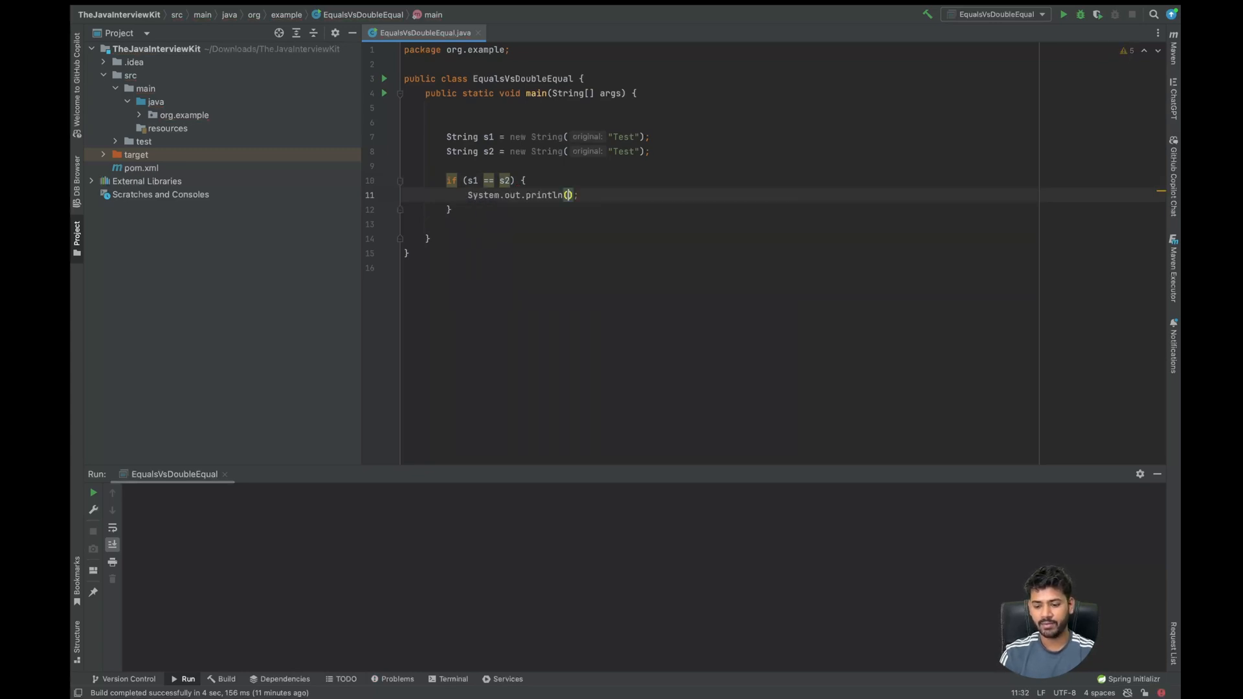
{"action": "type", "text": "\""}
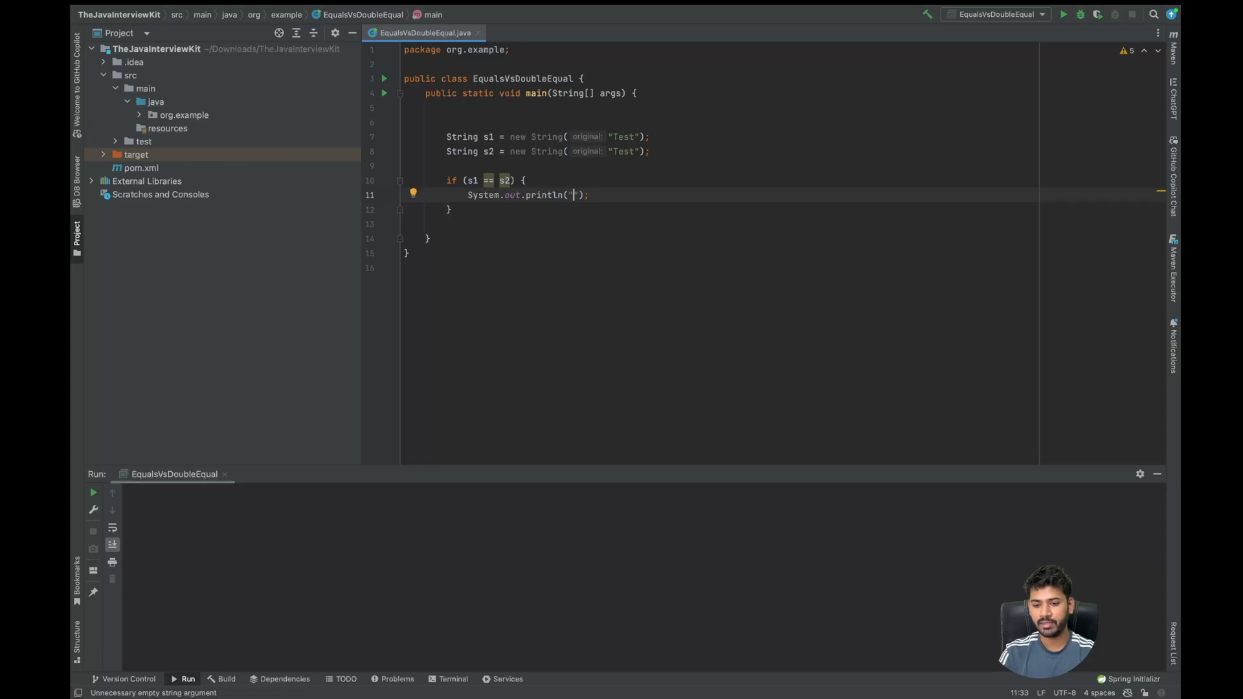
{"action": "type", "text": "== \" + \""}
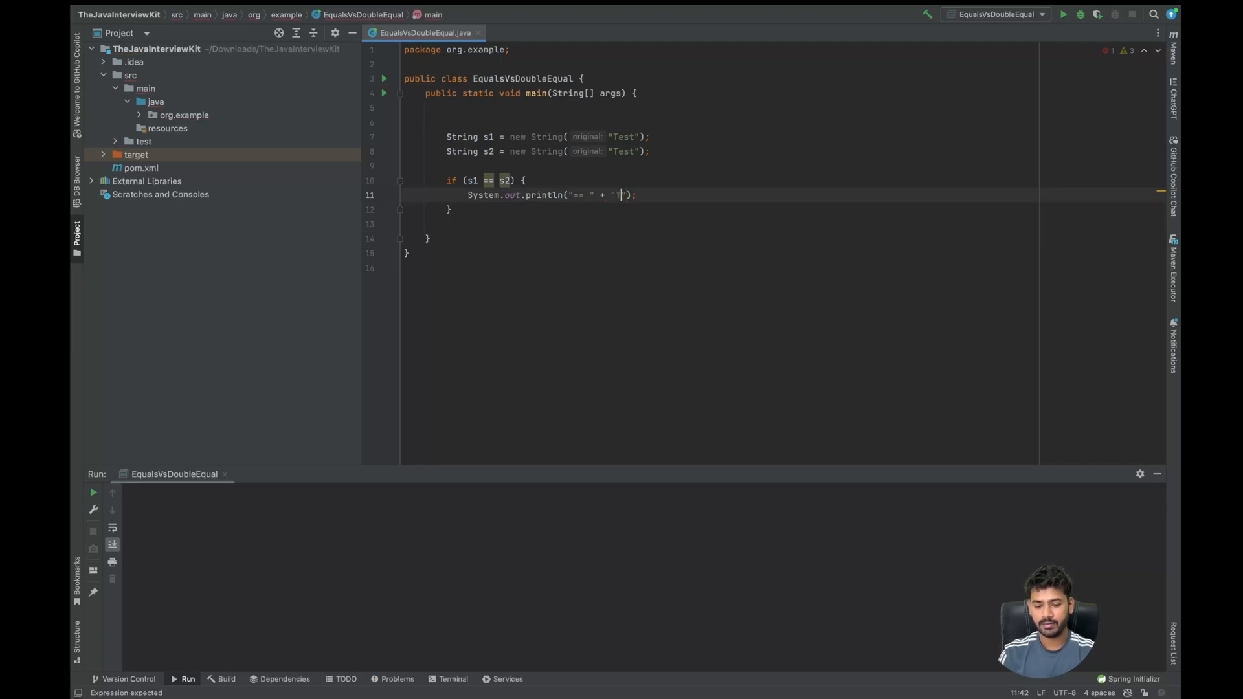
{"action": "type", "text": "rue"}
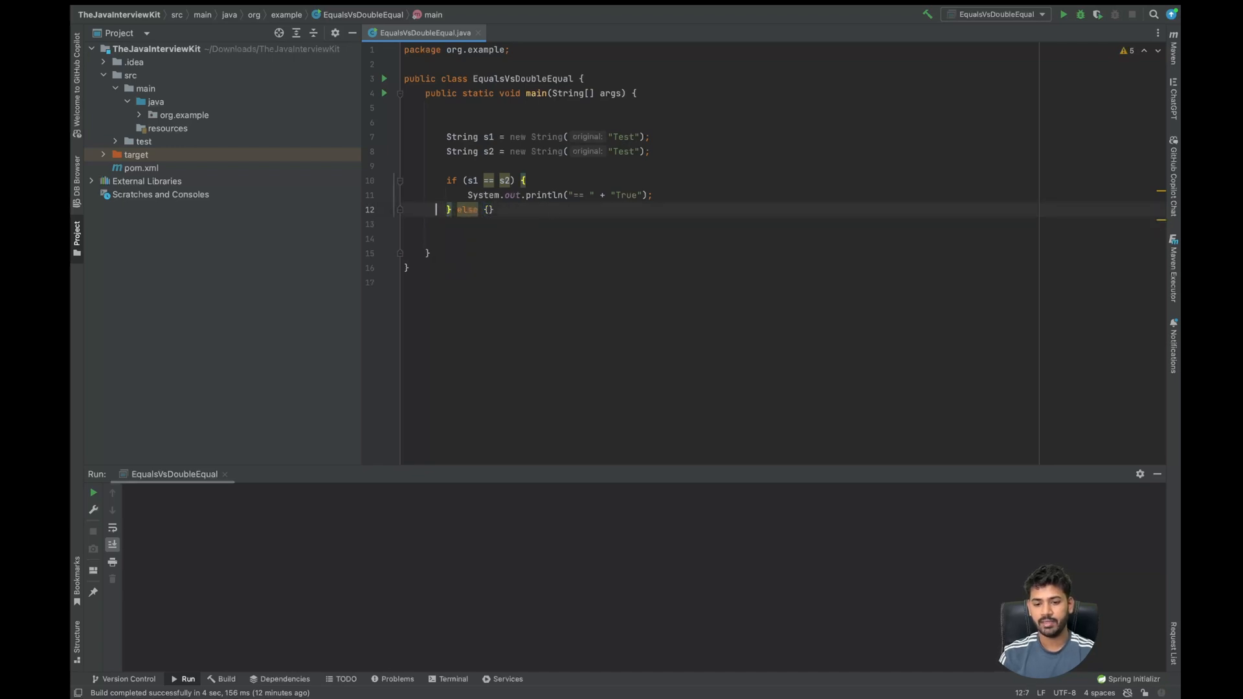
- Add the else branch printing "== " + "False" and run the class
{"action": "key", "text": "Enter"}
{"action": "type", "text": "System.out.println();"}
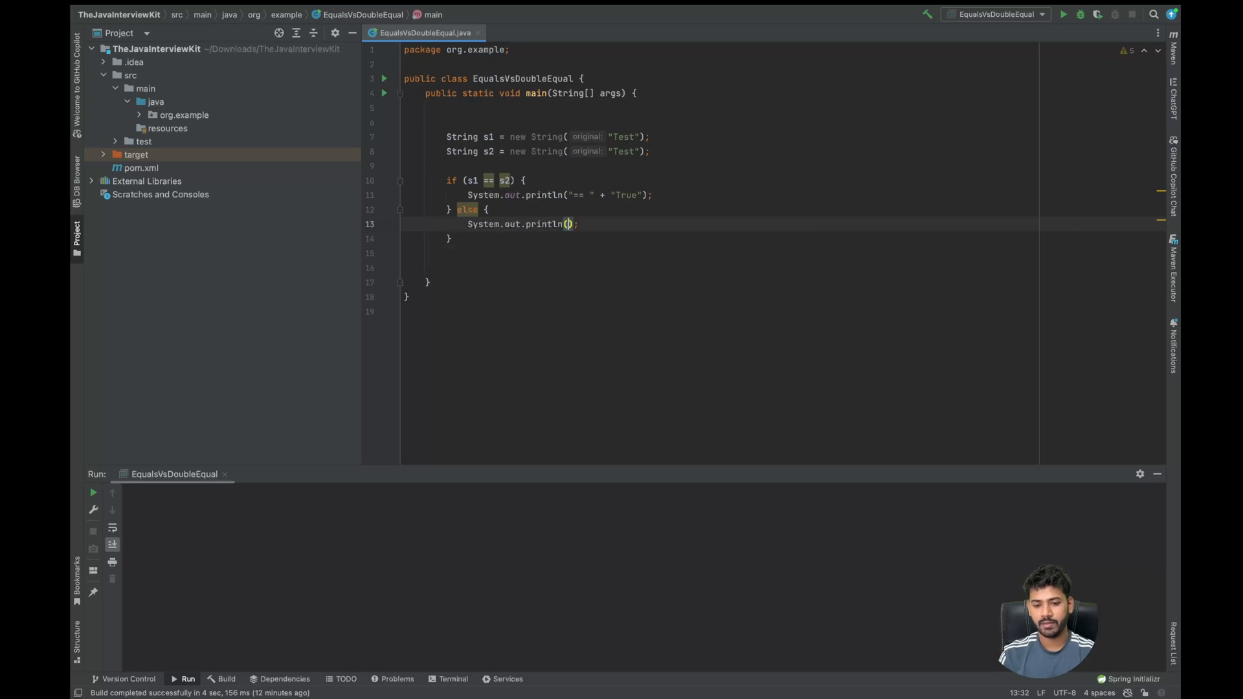
{"action": "type", "text": "\"== \" + \"Fasl"}
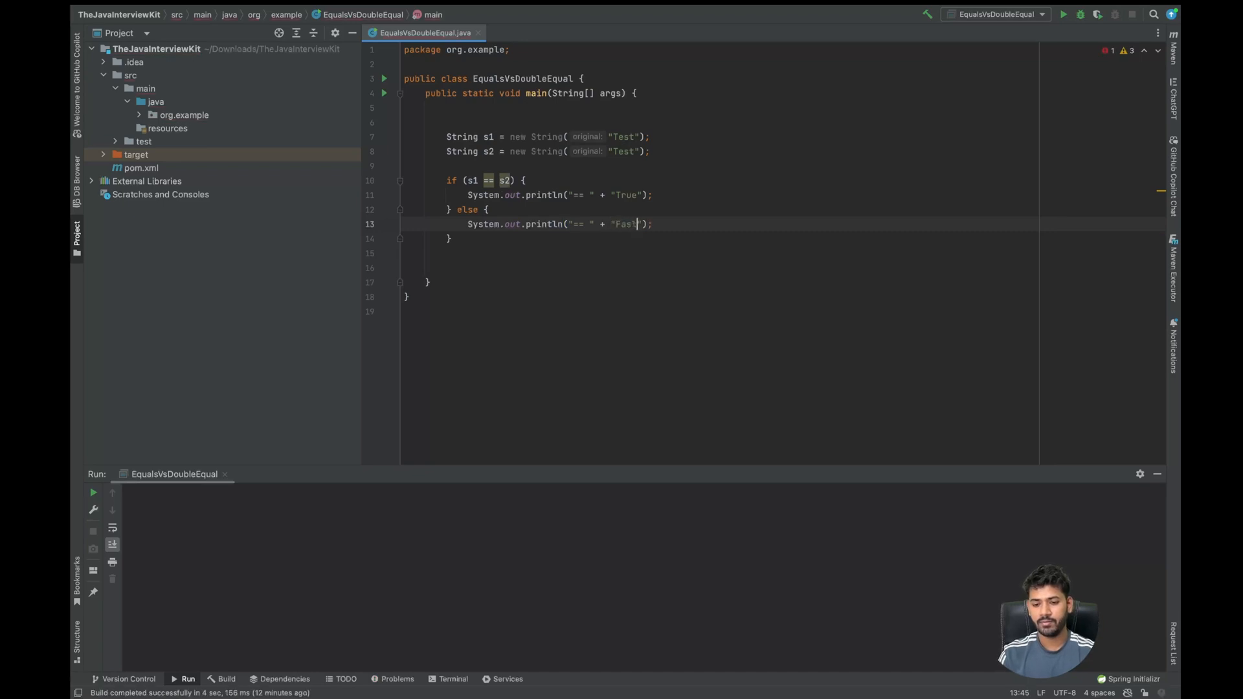
{"action": "type", "text": "False"}
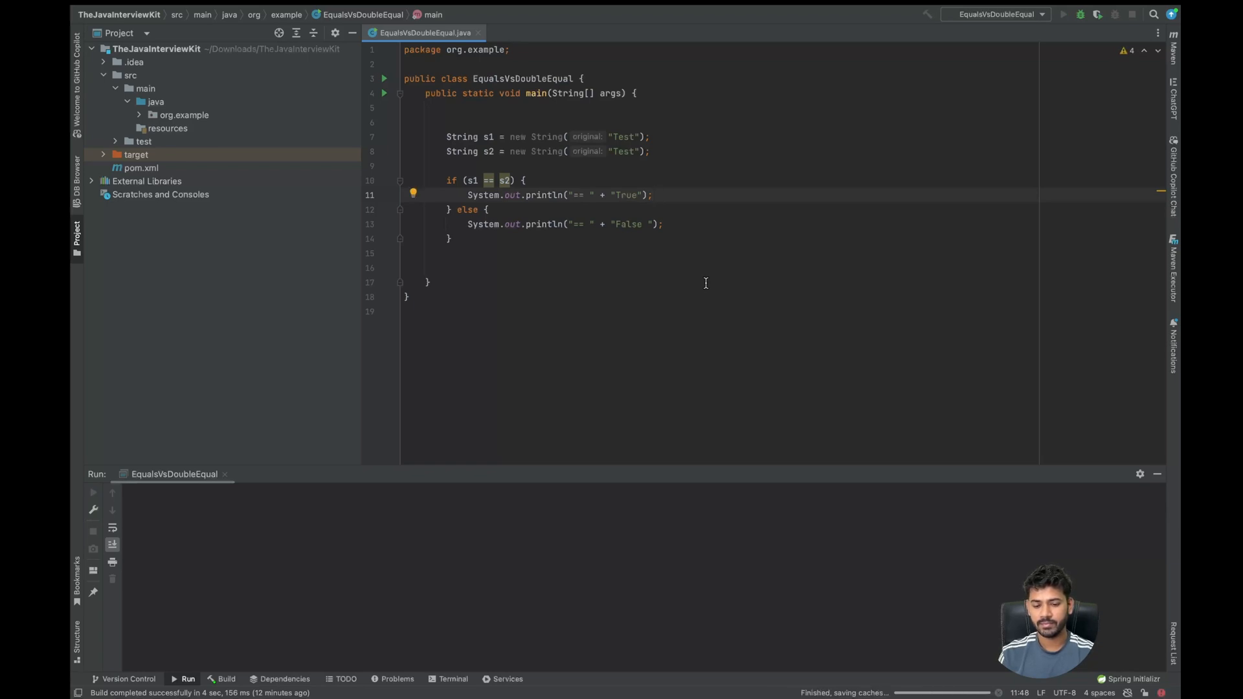
{"action": "left_click", "coordinate": [1064, 14]}
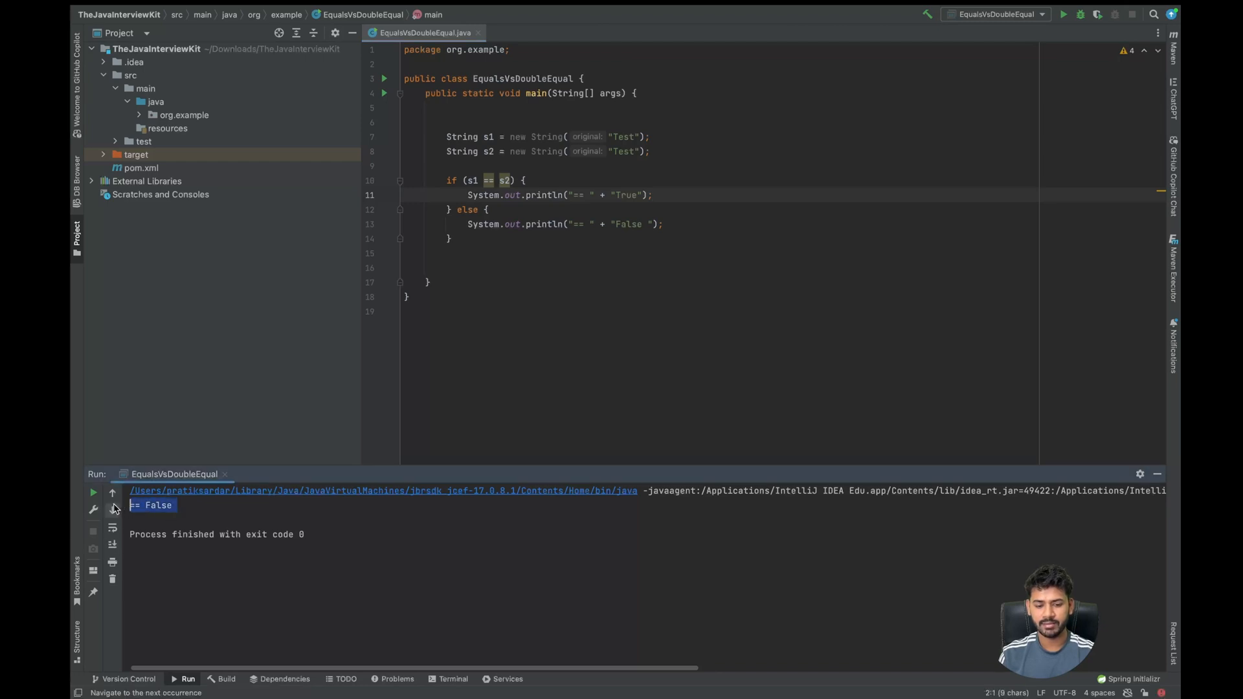
- Start a blank line below the == comparison, with "== False" shown in the Run console
{"action": "key", "text": "enter"}
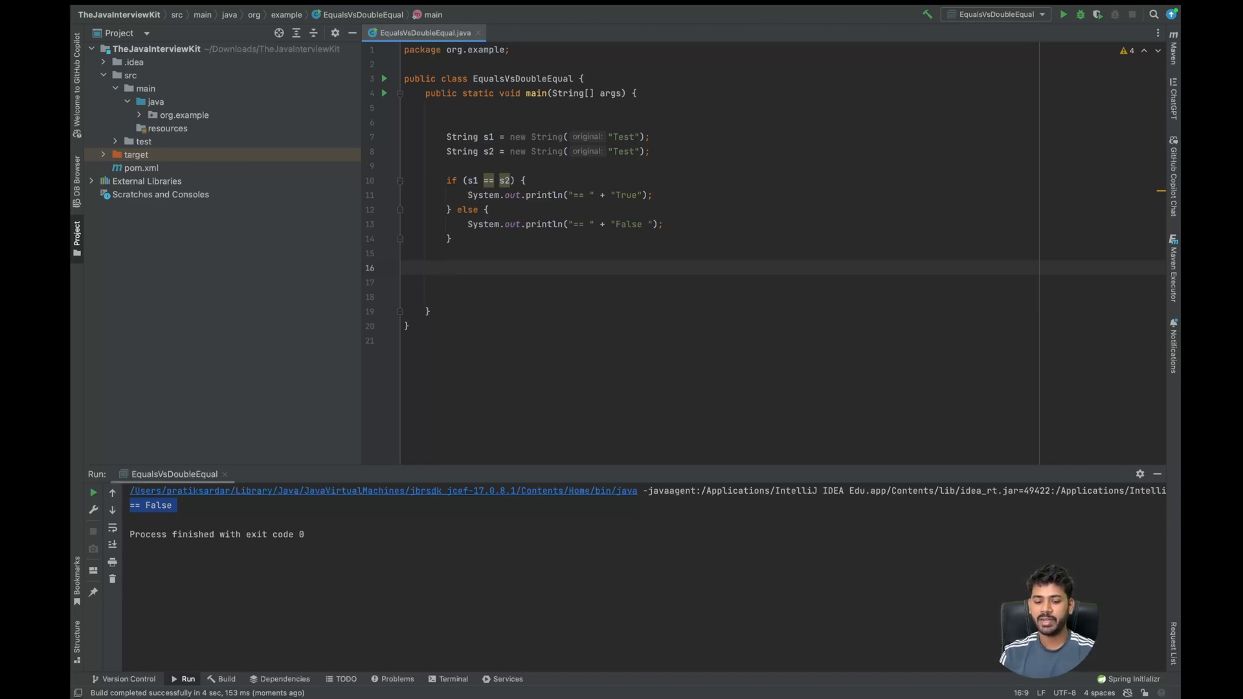
- Write if (s1.equals(s2)) printing ".equals " + "True" in the true branch
{"action": "type", "text": "if ("}
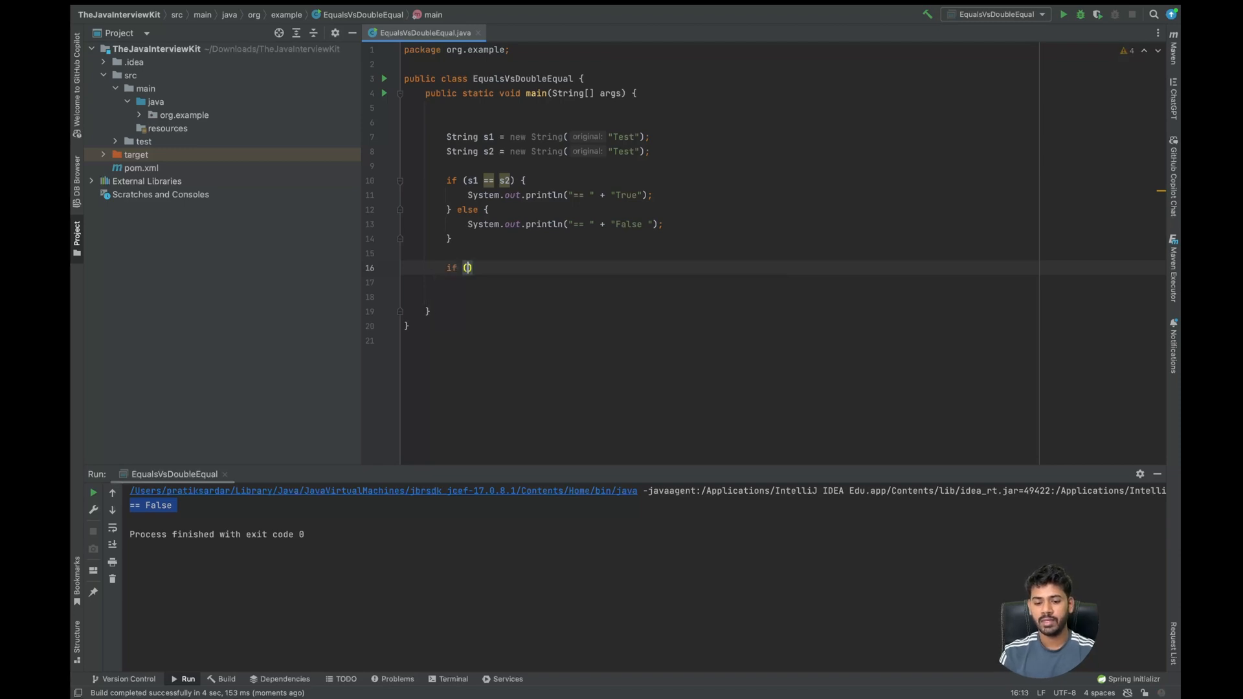
{"action": "type", "text": "s1."}
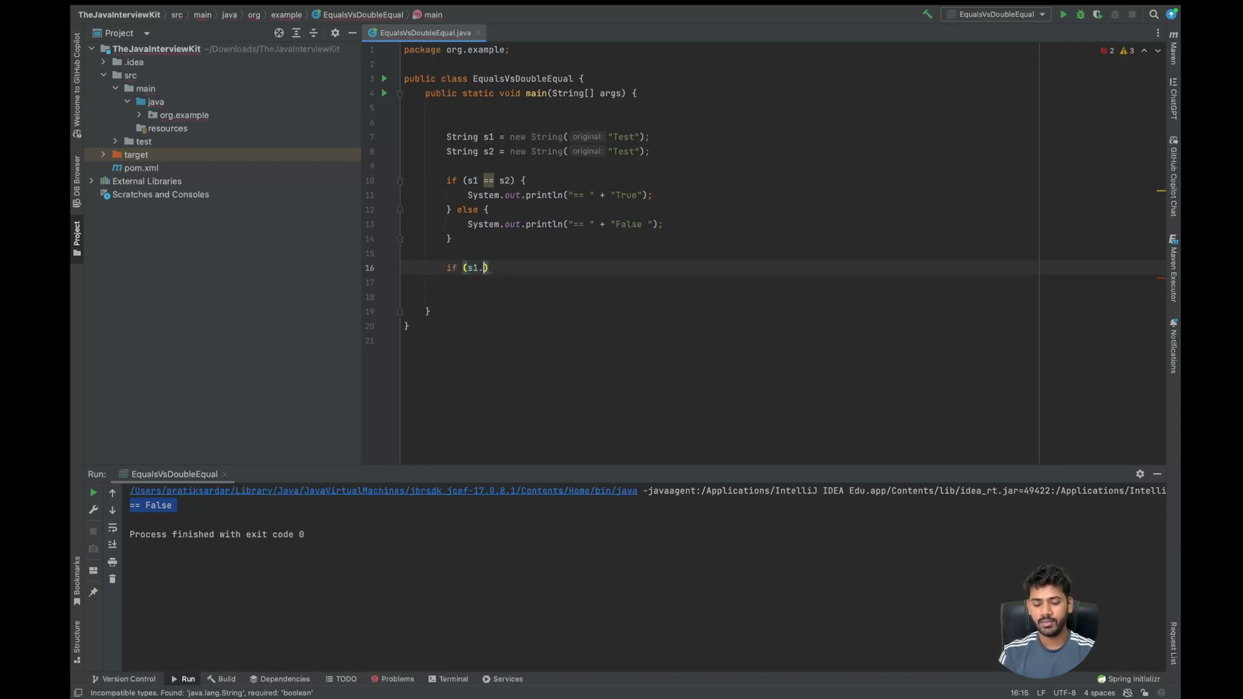
{"action": "type", "text": "equals(s2"}
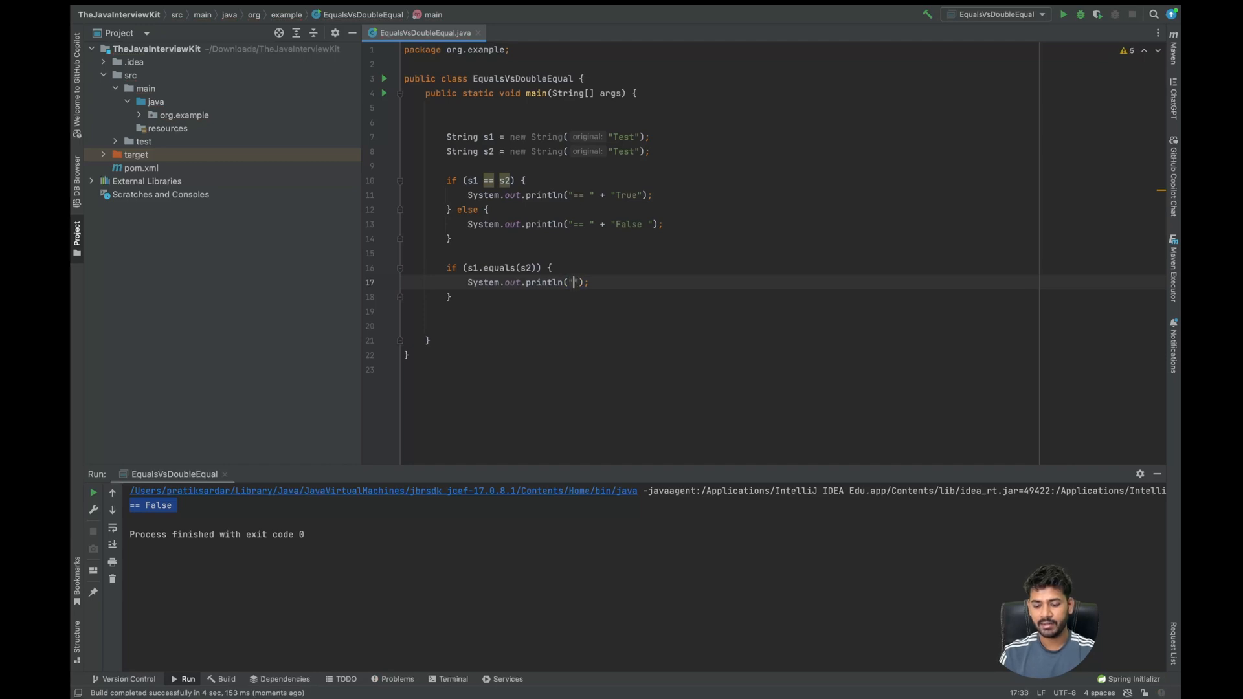
{"action": "type", "text": ".equals"}
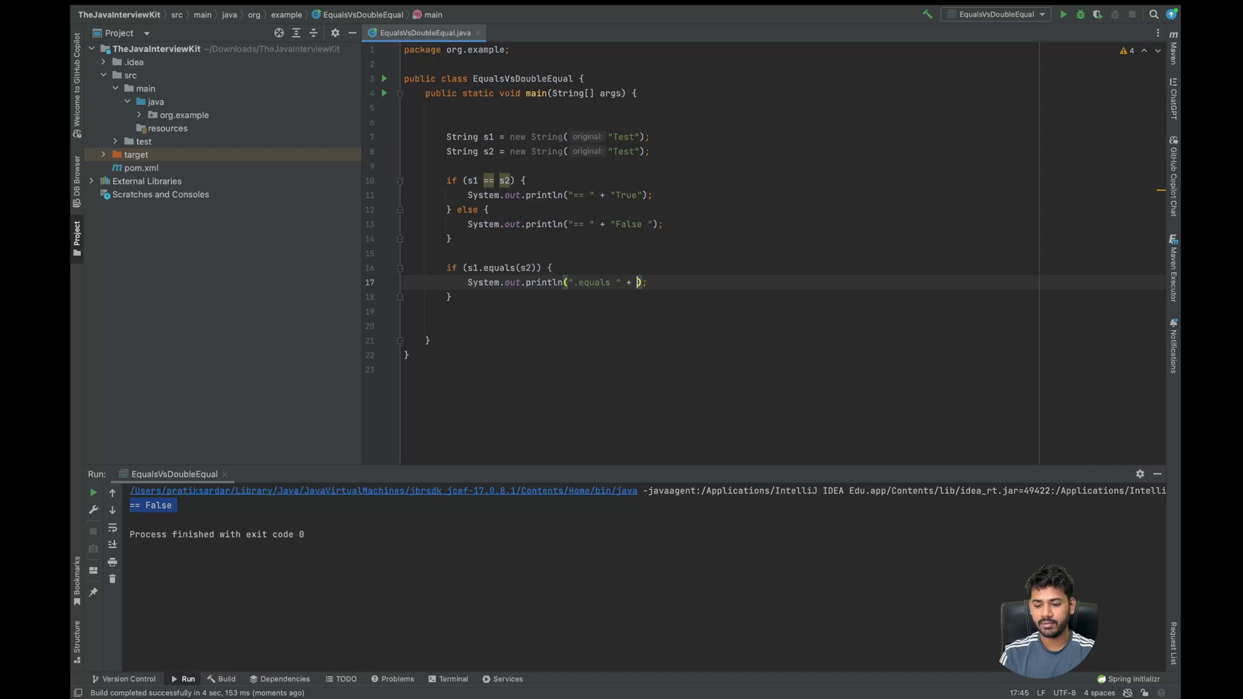
{"action": "type", "text": "\"True\""}
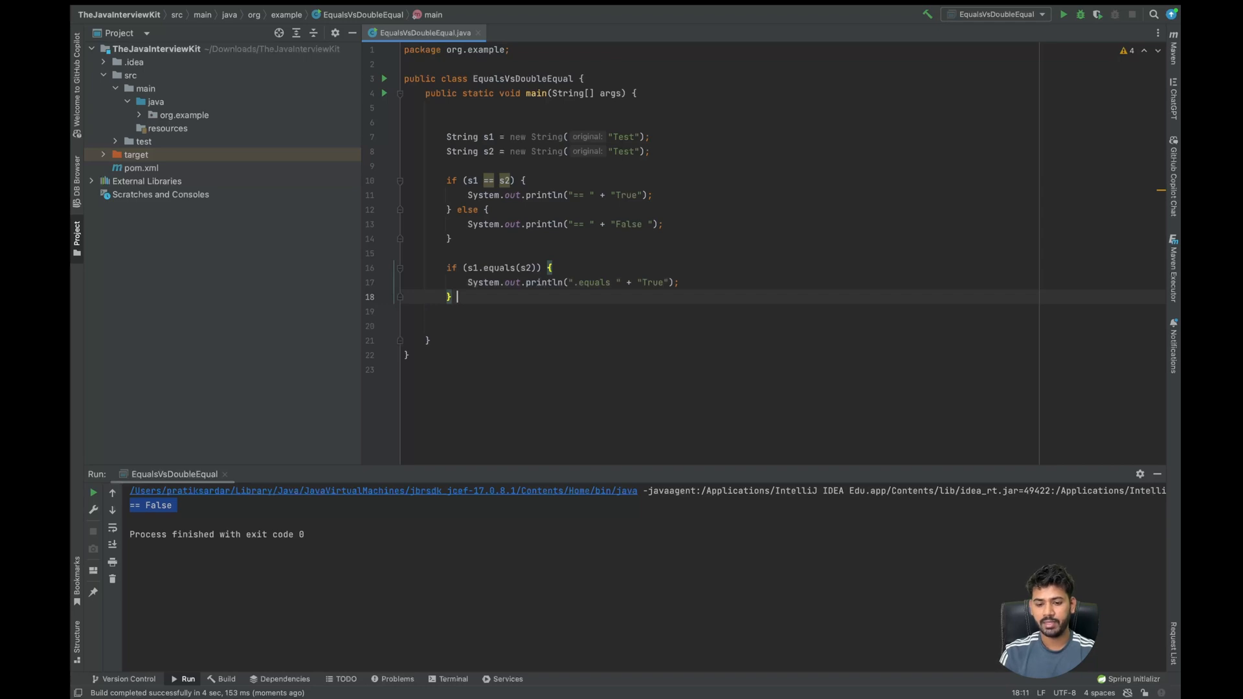
- Add the else branch printing ".equals " + "False" and rerun to show "== False" and ".equals True"
{"action": "type", "text": "else {"}
{"action": "left_click", "coordinate": [720, 311]}
{"action": "type", "text": "System.out.println(\"\");"}
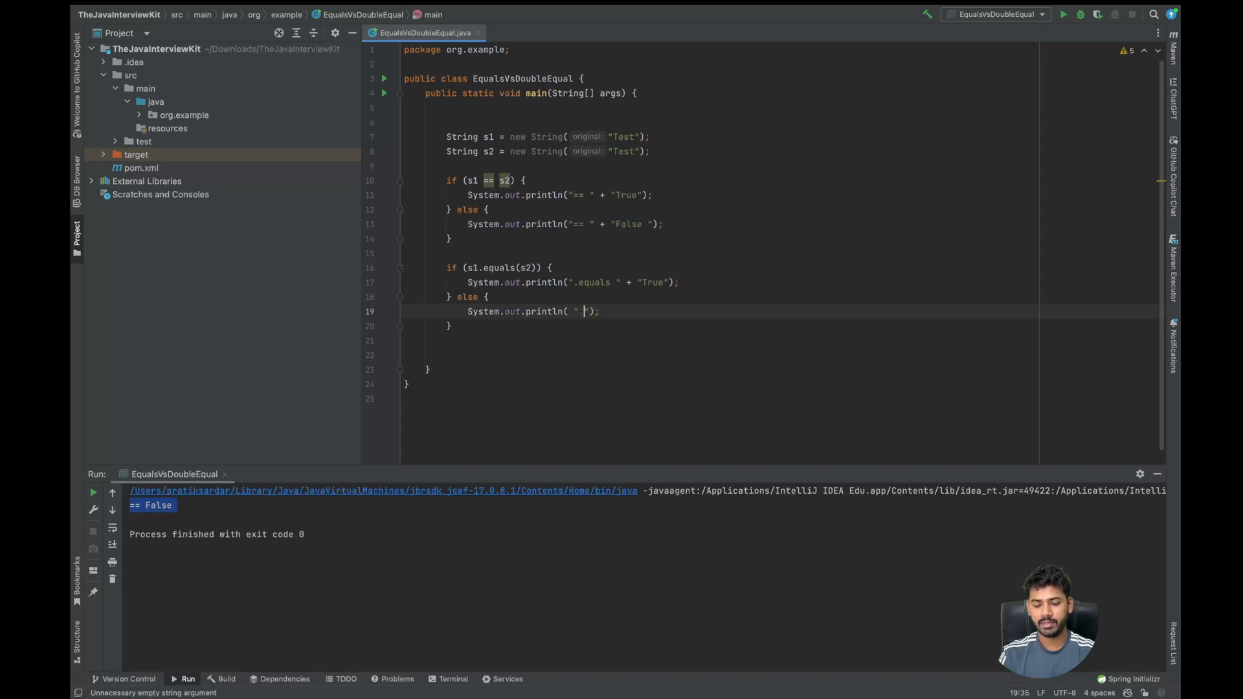
{"action": "type", "text": ".equals"}
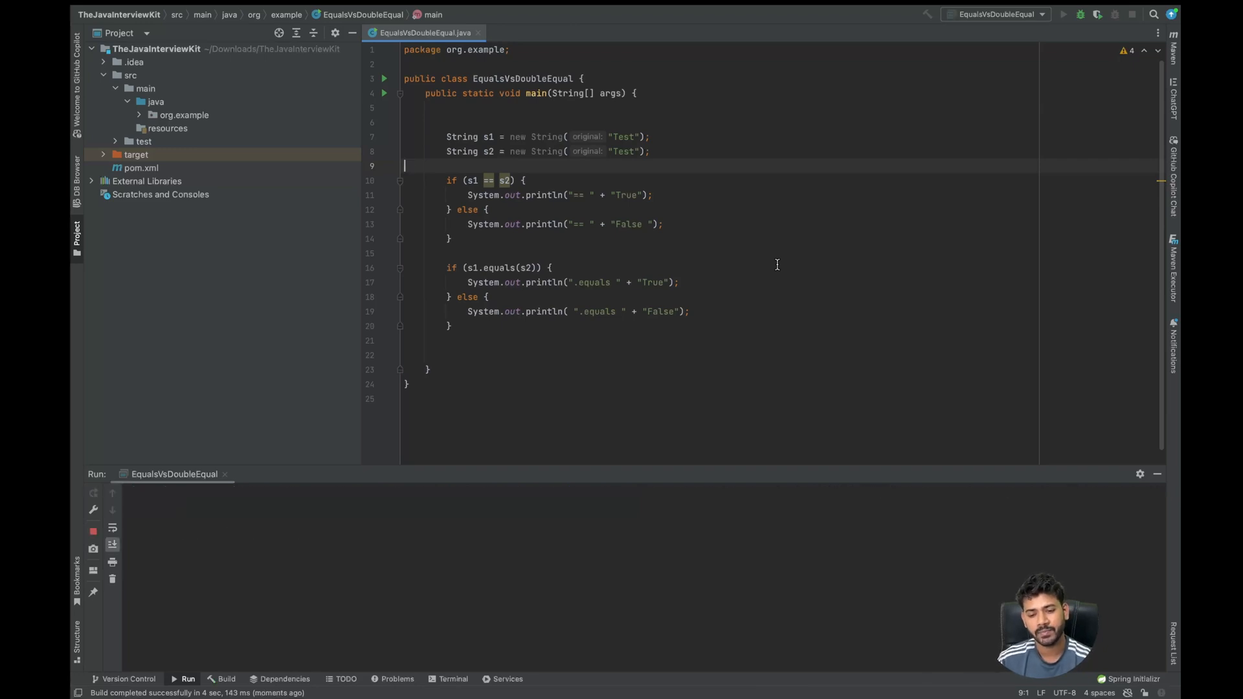
{"action": "left_click", "coordinate": [1063, 14]}
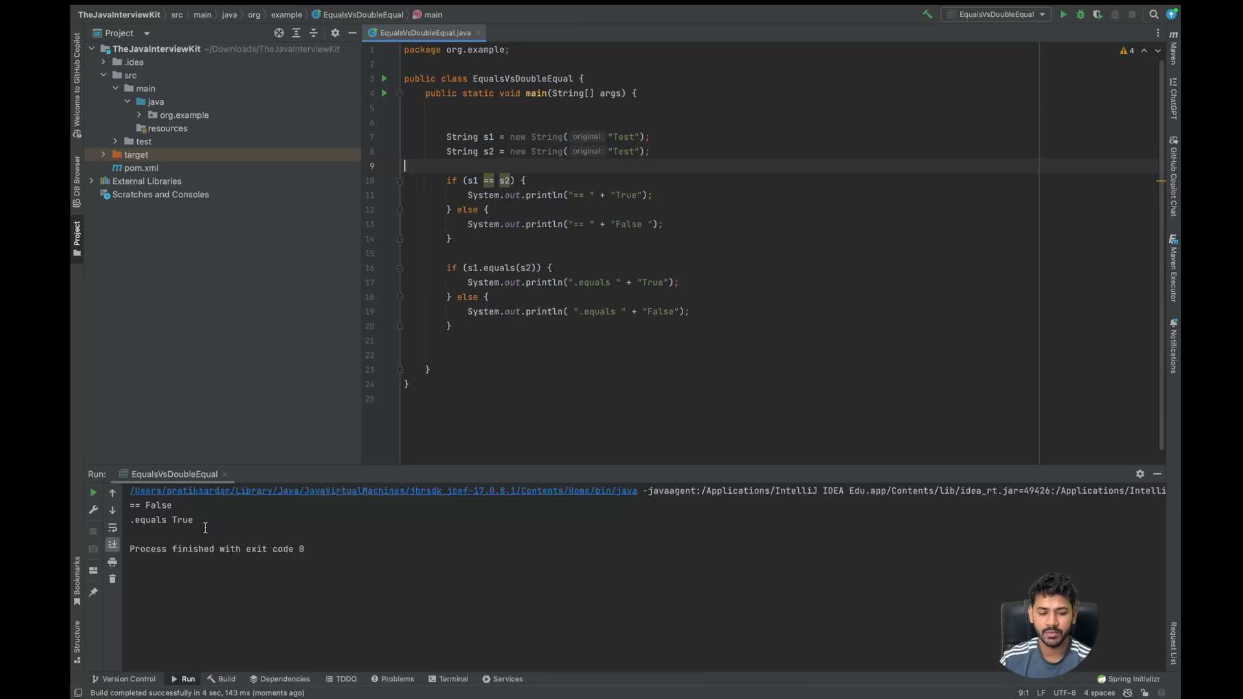